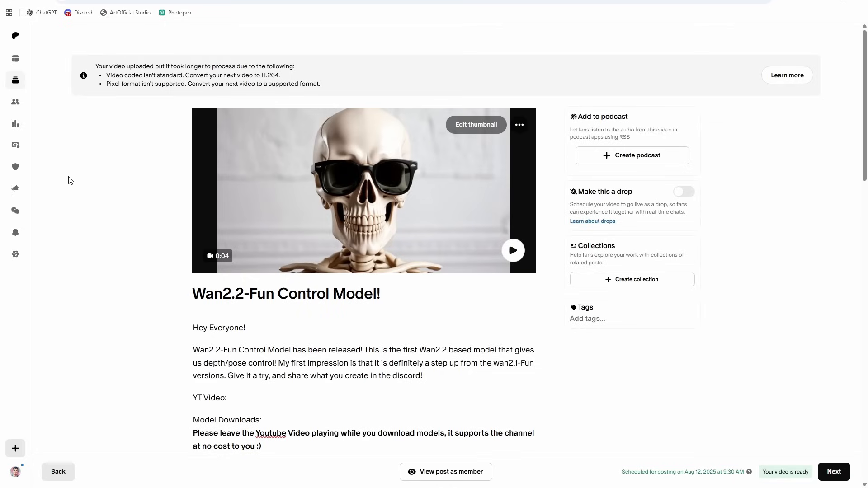
mouse_move(456, 218)
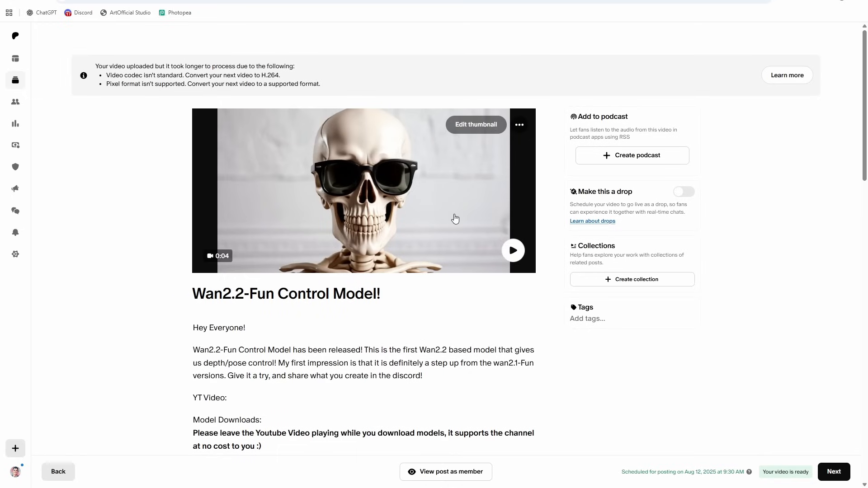
- Scroll to the Model Downloads list and briefly highlight part of the high-noise model file name
scroll(down, 3)
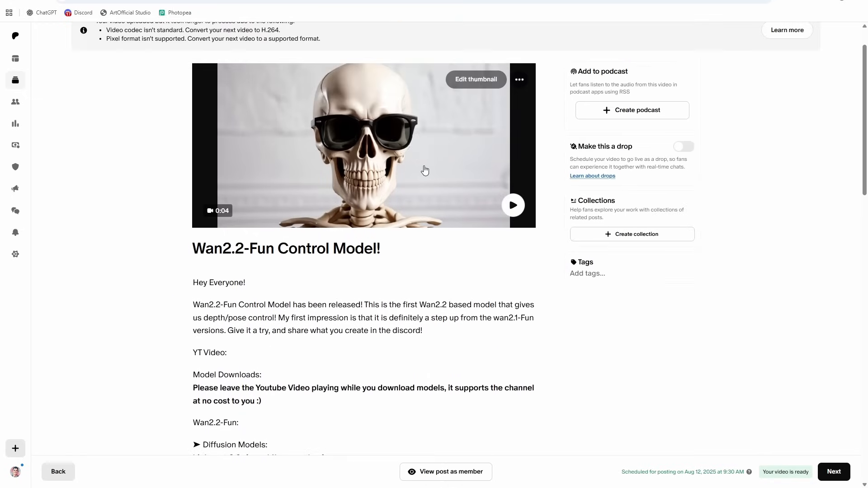
mouse_move(111, 104)
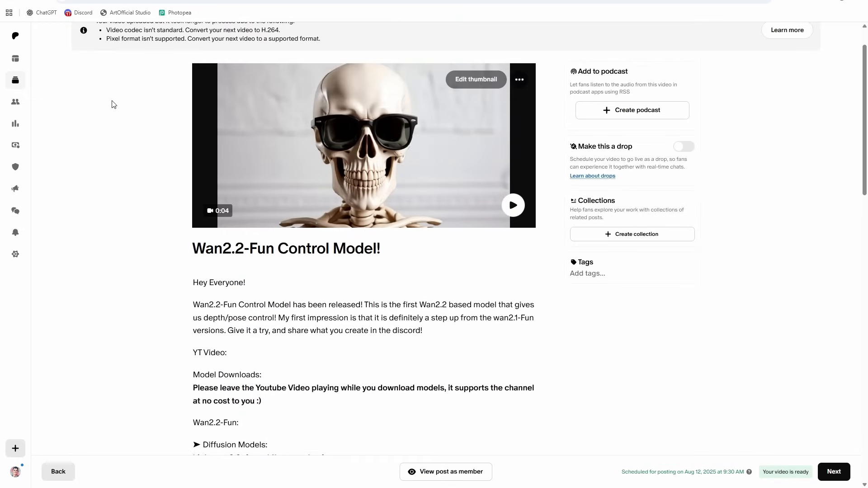
mouse_move(95, 155)
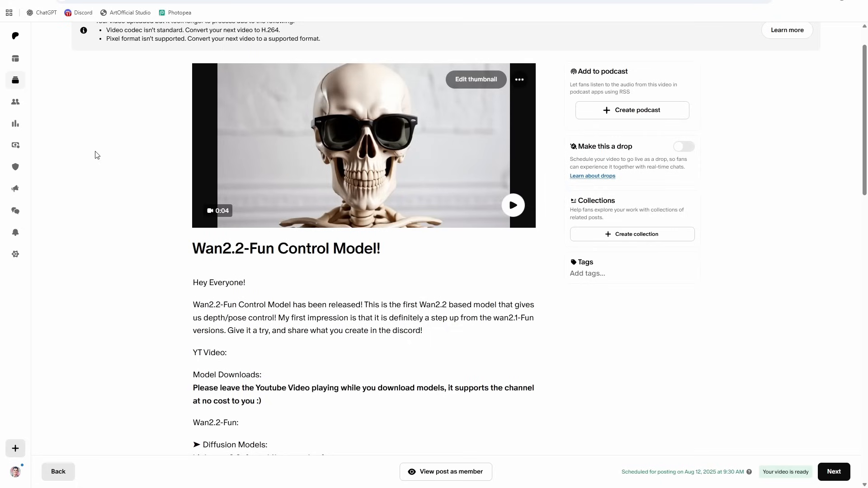
mouse_move(258, 214)
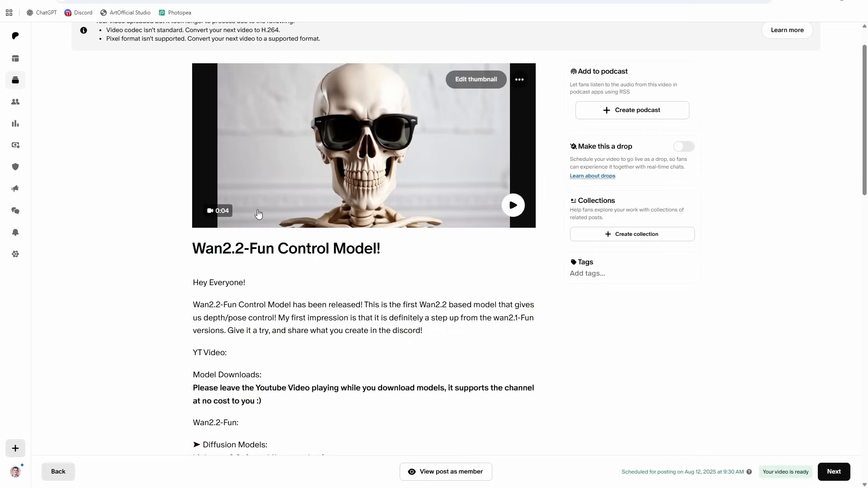
scroll(down, 3)
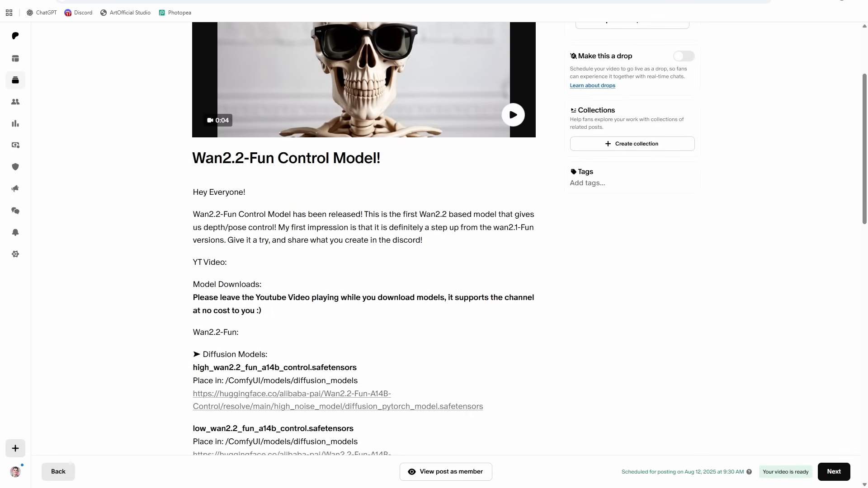
scroll(down, 3)
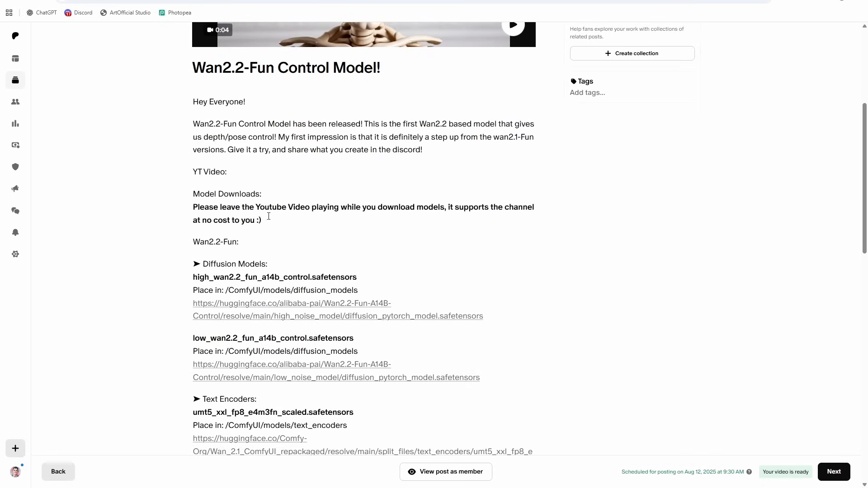
scroll(down, 3)
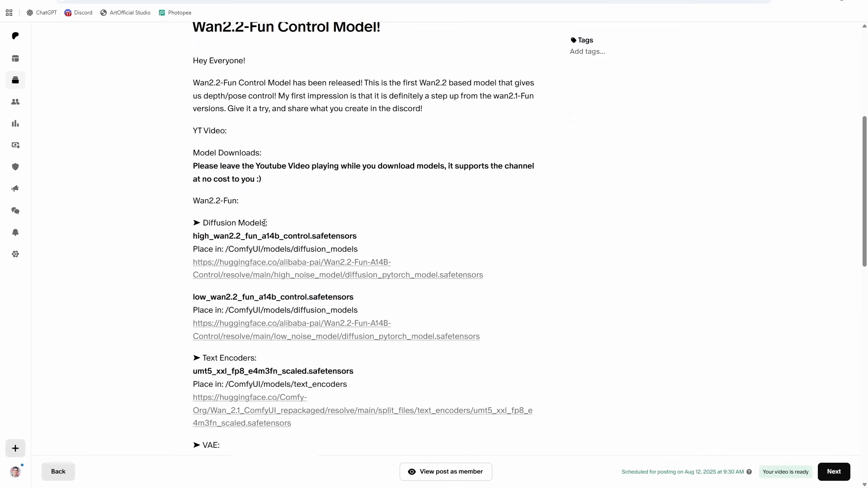
scroll(down, 3)
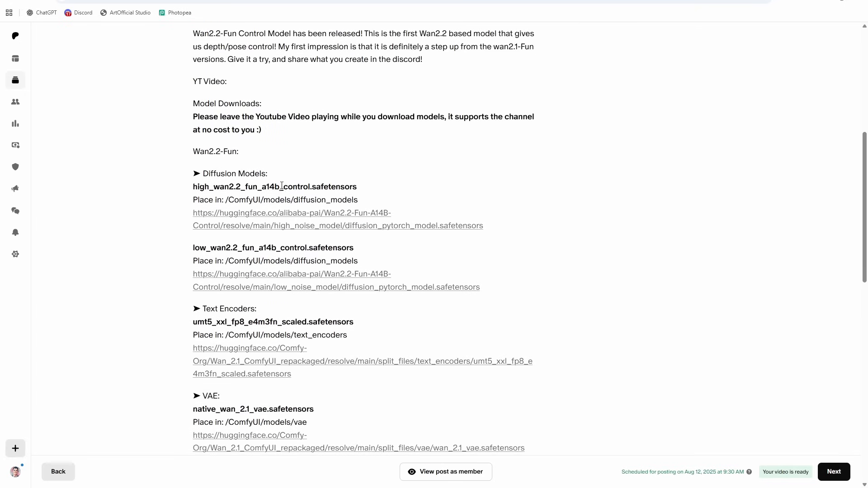
scroll(down, 3)
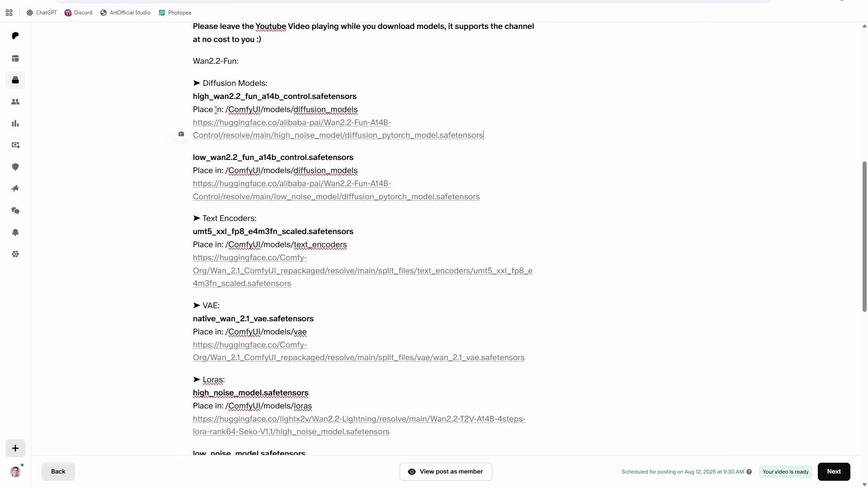
drag(258, 95, 357, 95)
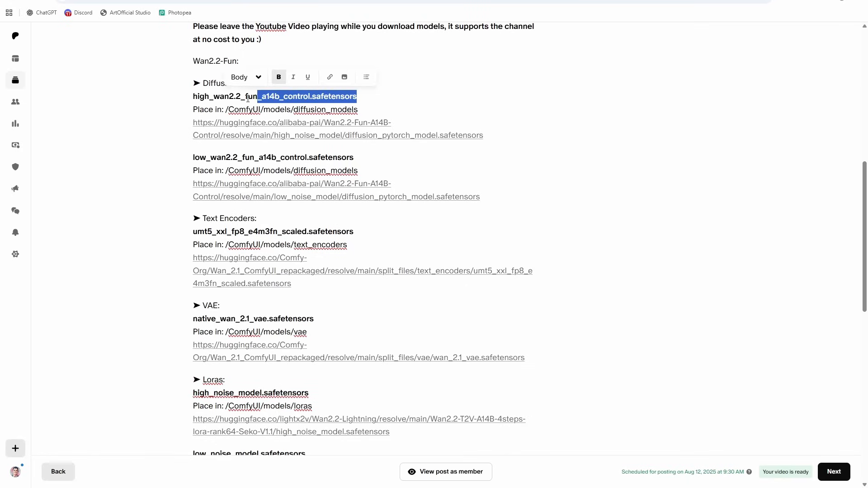
click(354, 96)
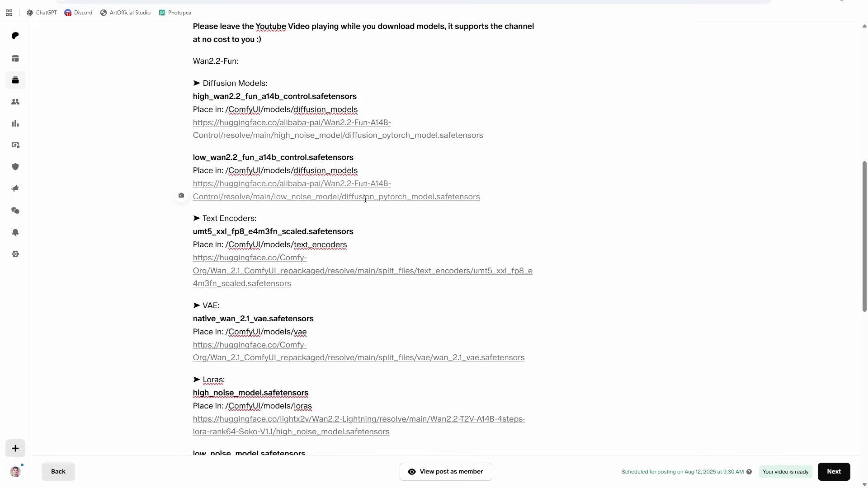
scroll(down, 3)
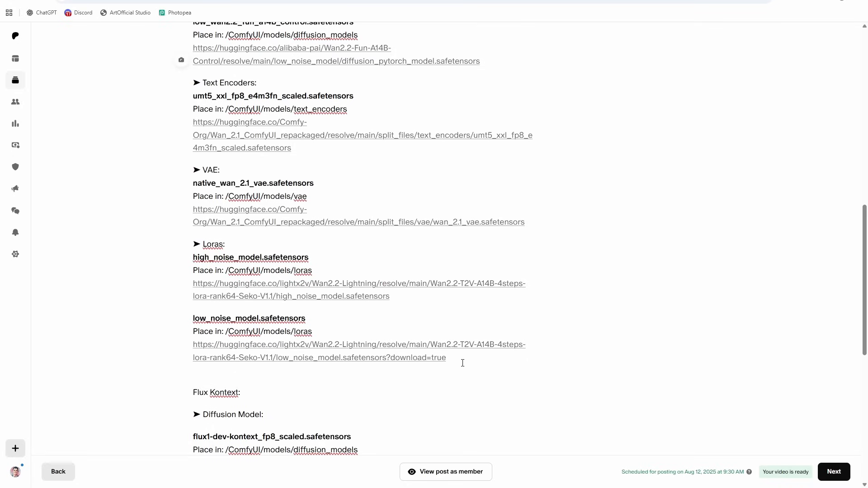
mouse_move(472, 349)
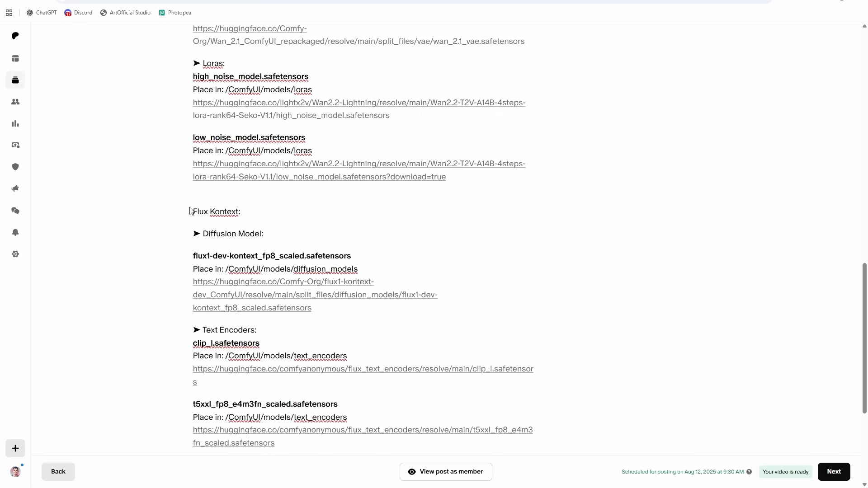
scroll(down, 3)
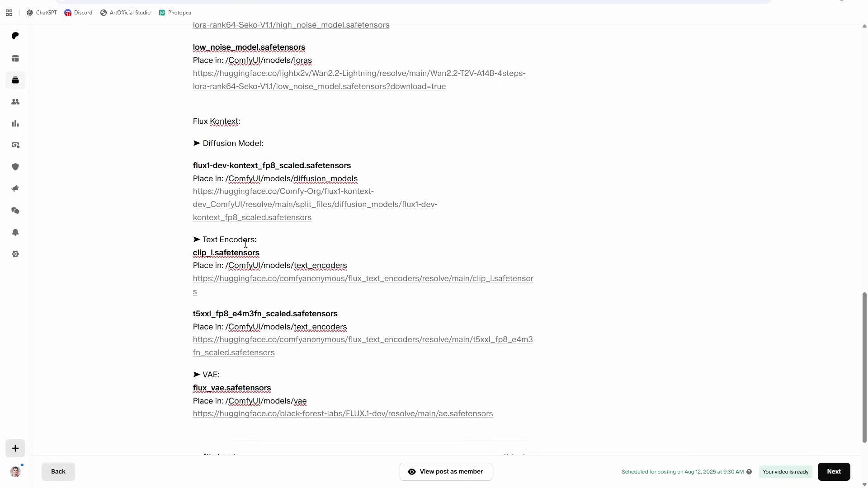
scroll(down, 3)
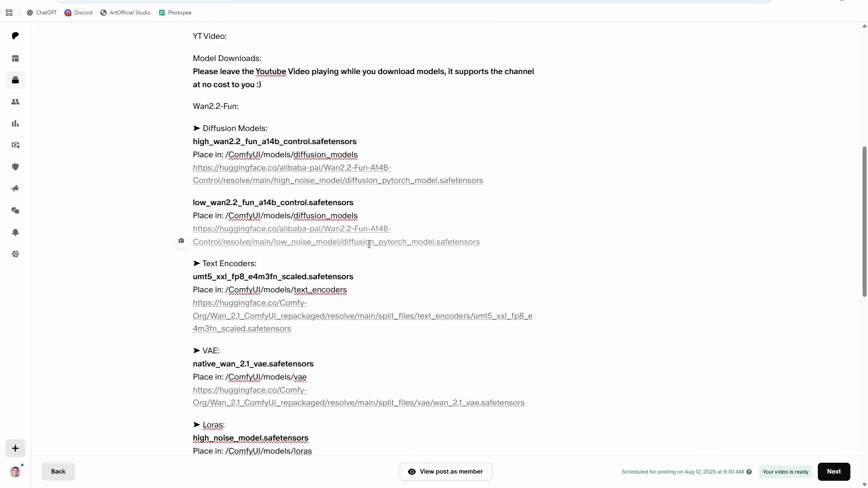
- Download wan_2.1_vae.safetensors from the VAE link and dismiss the finished downloads popup
scroll(down, 3)
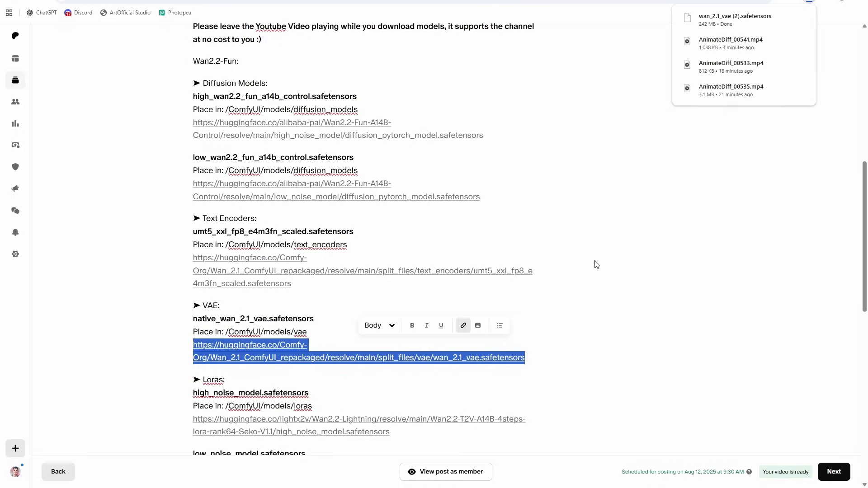
click(311, 331)
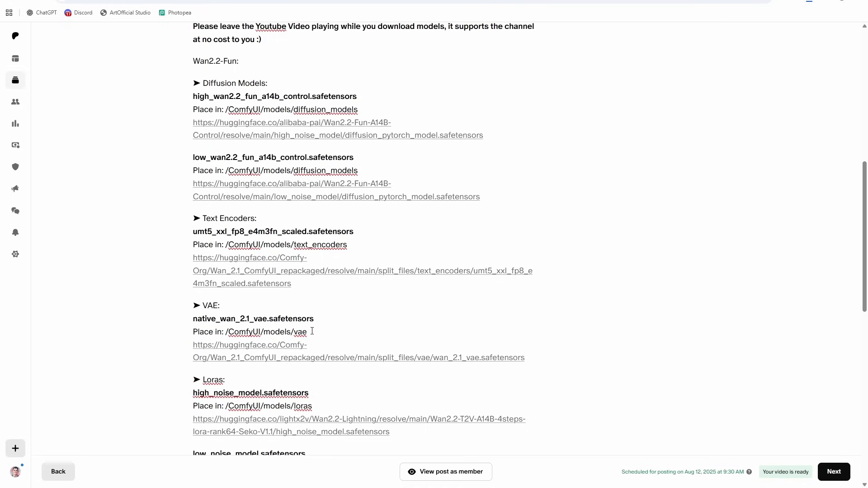
scroll(down, 3)
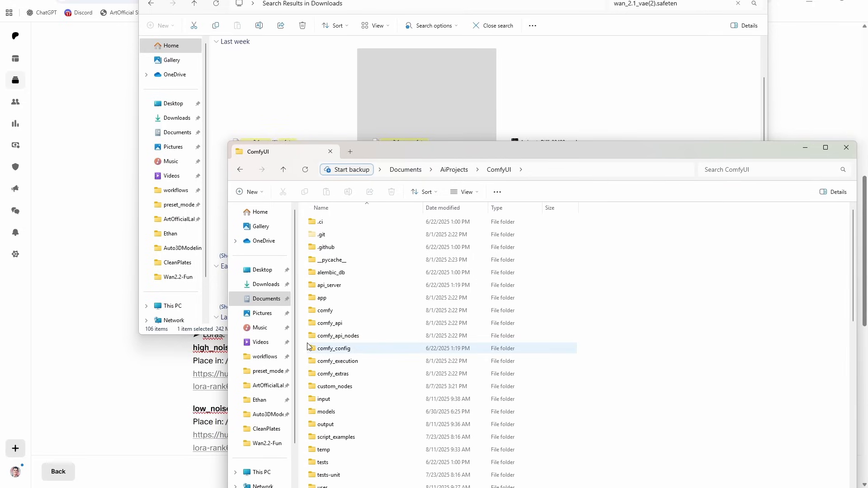
- Move wan_2.1_vae.safetensors into ComfyUI\models\vae, choosing Skip since the file already exists
double_click(326, 412)
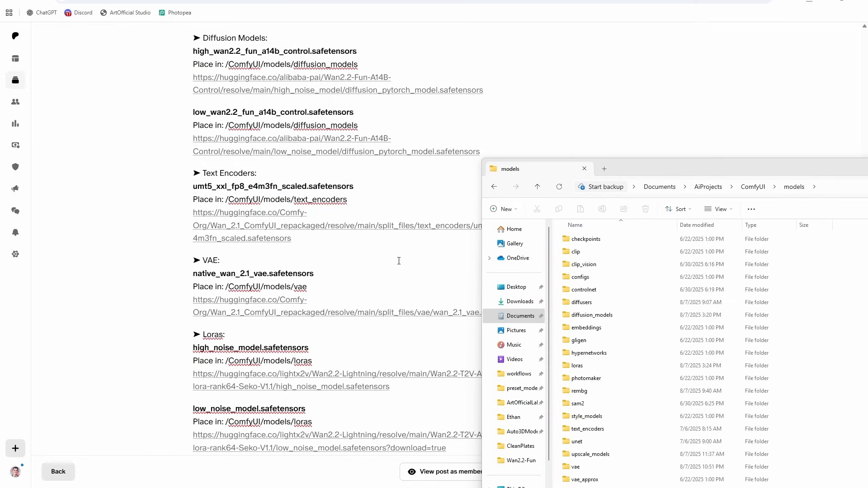
mouse_move(231, 282)
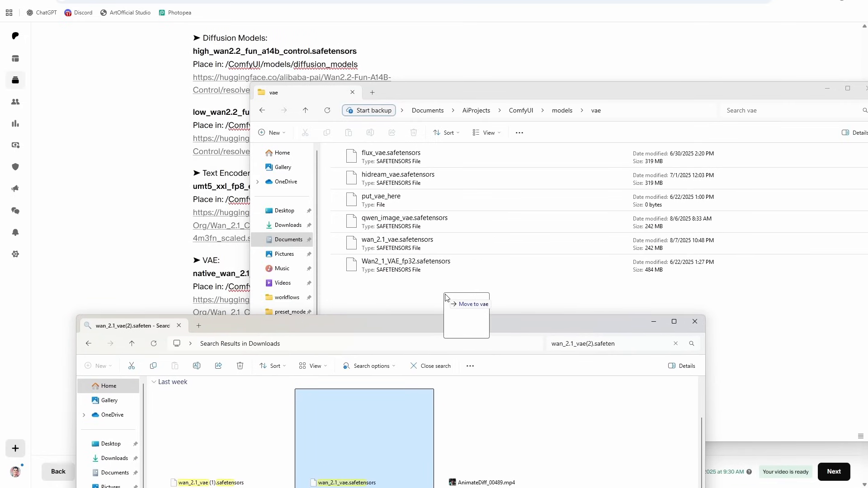
drag(364, 438, 465, 304)
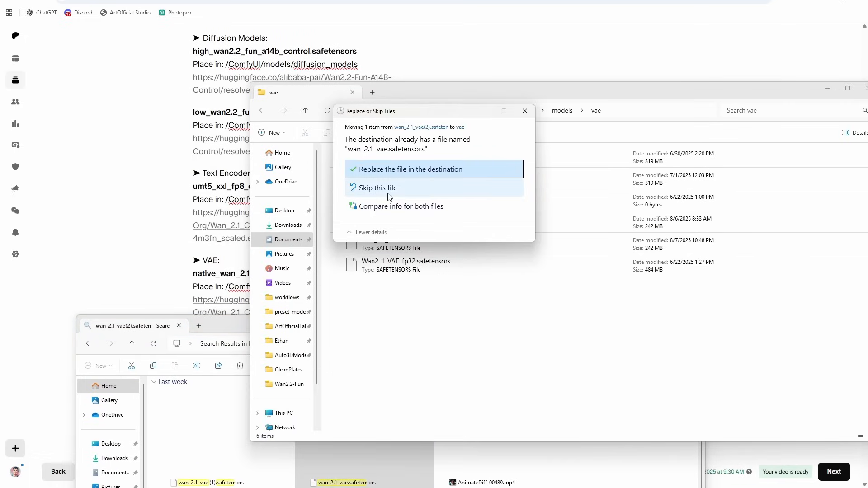
click(412, 169)
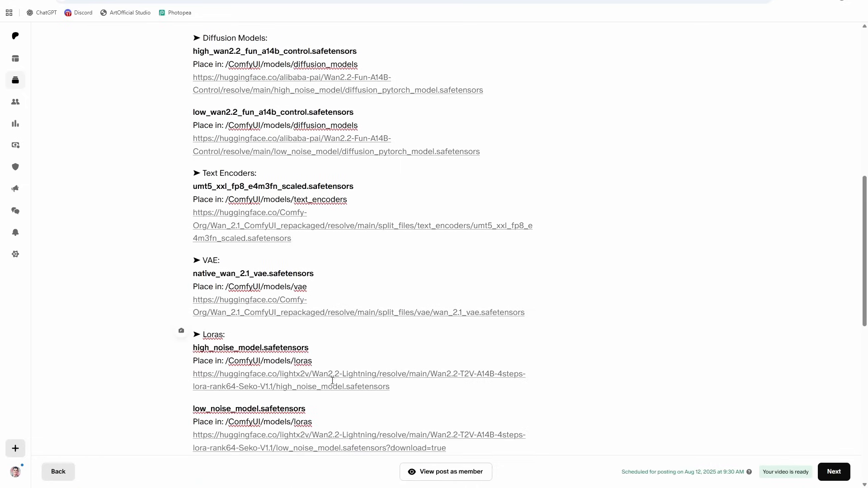
- Follow the umt5_xxl_fp8_e4m3fn_scaled huggingface link under Text Encoders
scroll(up, 3)
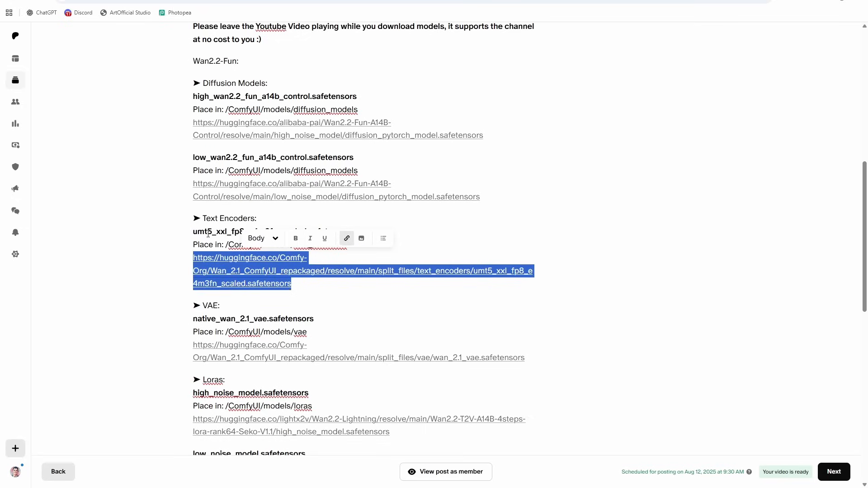
click(322, 276)
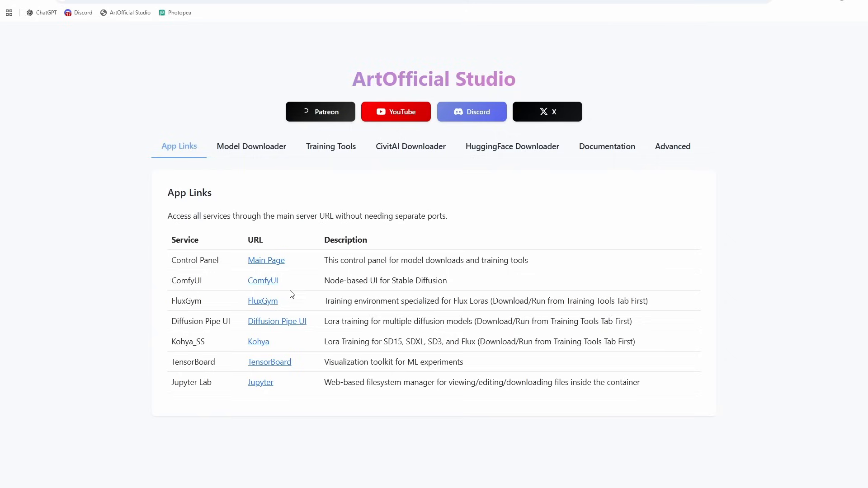
mouse_move(136, 125)
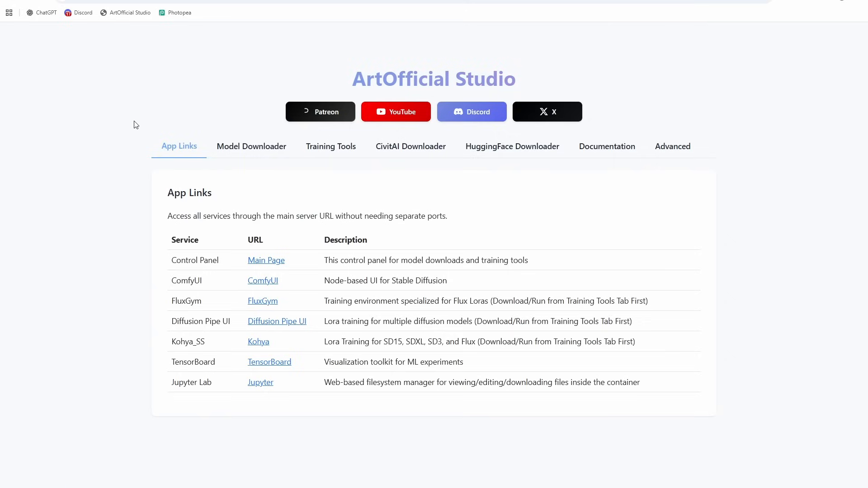
mouse_move(249, 199)
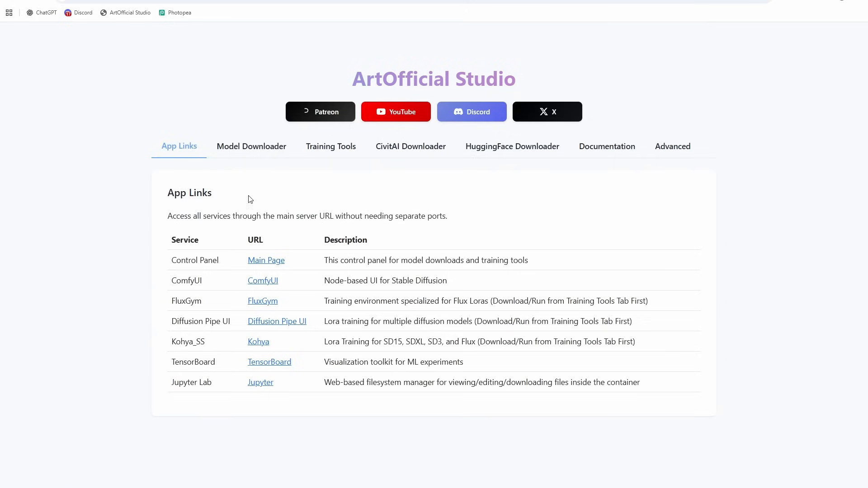
- In the Model Downloader, tick Wan2.2-Fun Control A14B and queue it for download
click(251, 146)
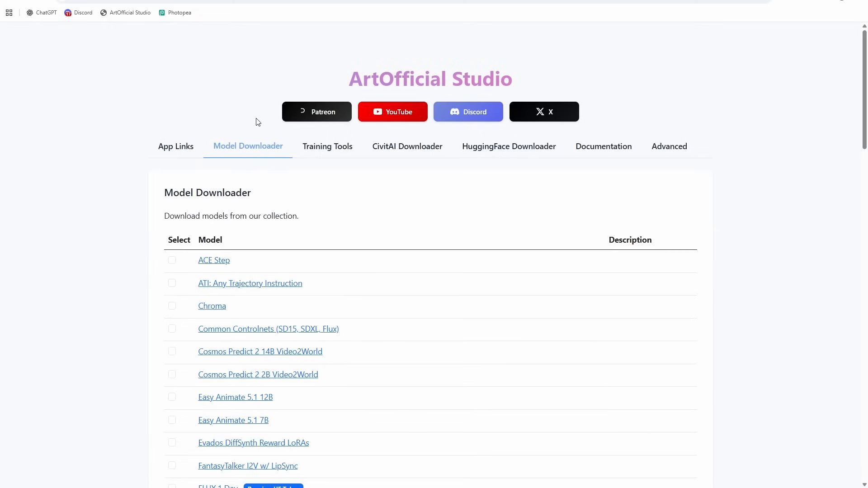
scroll(down, 3)
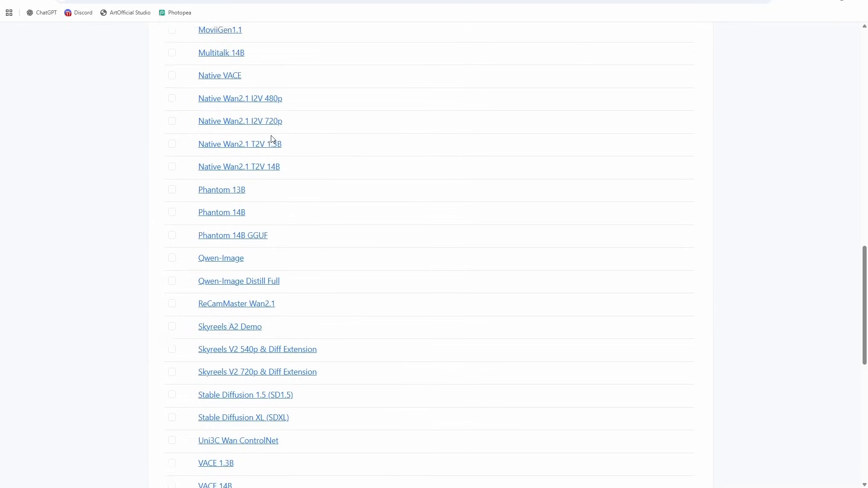
scroll(down, 3)
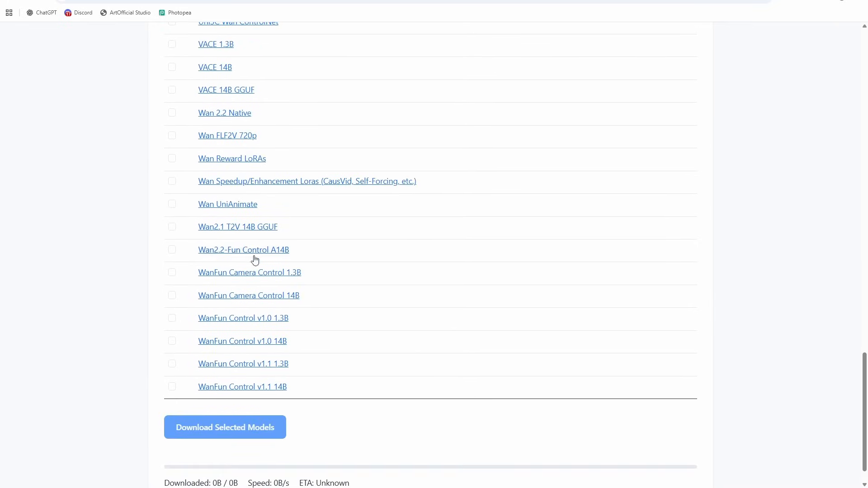
click(171, 250)
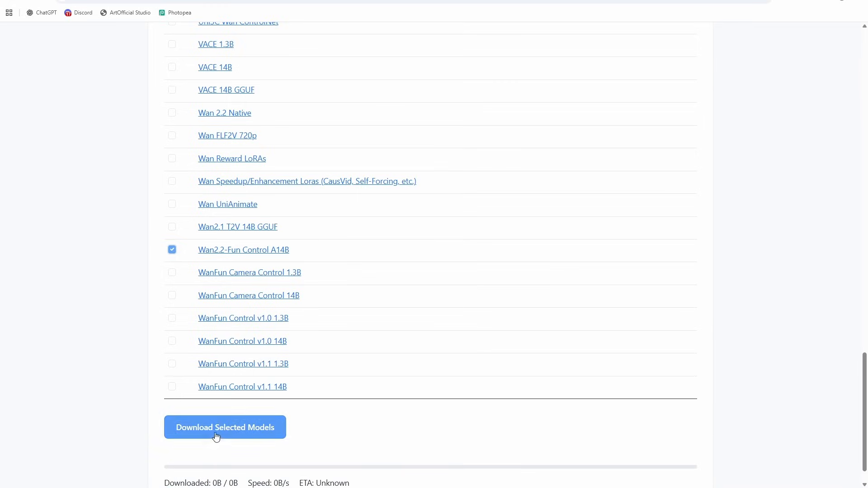
scroll(down, 3)
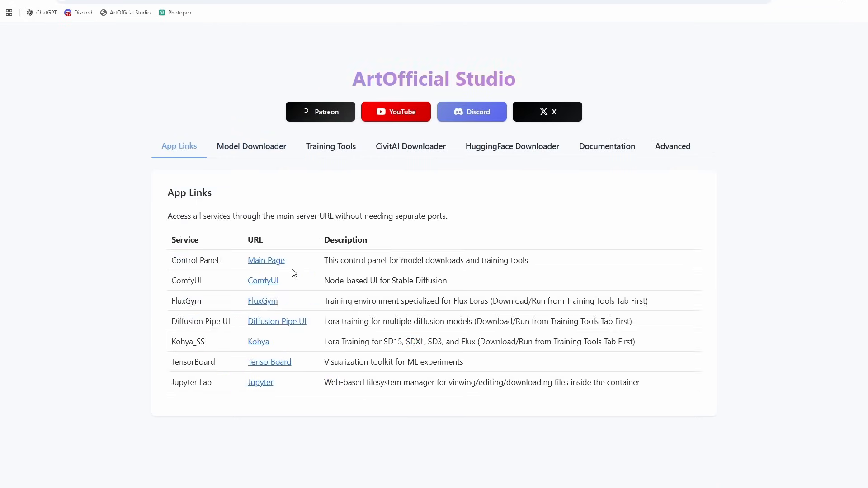
- Launch ComfyUI from App Links and show the Wan22WrapperFunControlV2V workflow
click(262, 280)
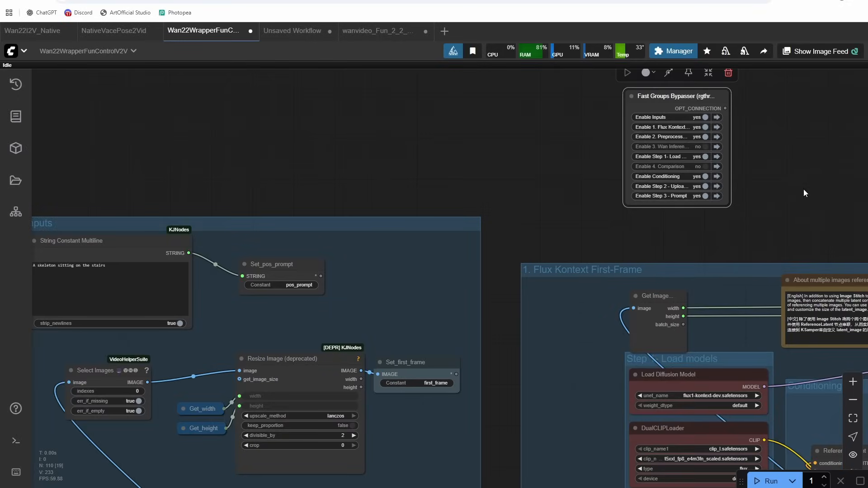
- Set the Flux Kontext CLIP Text Encode prompt to 'The woman holding the candle is now a skeleton'
scroll(down, 3)
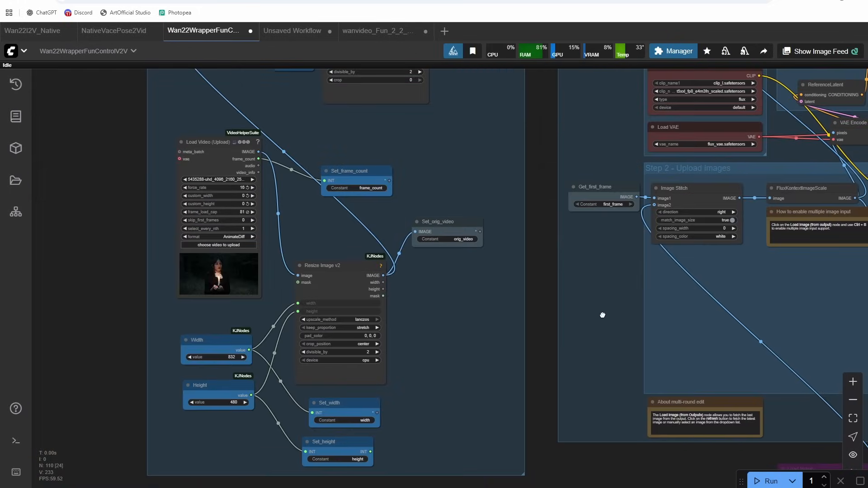
drag(602, 315, 458, 316)
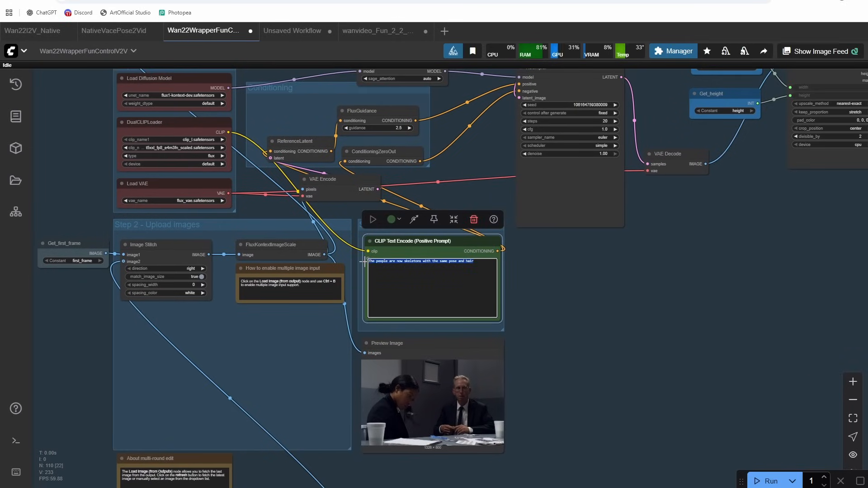
text(The woman ha)
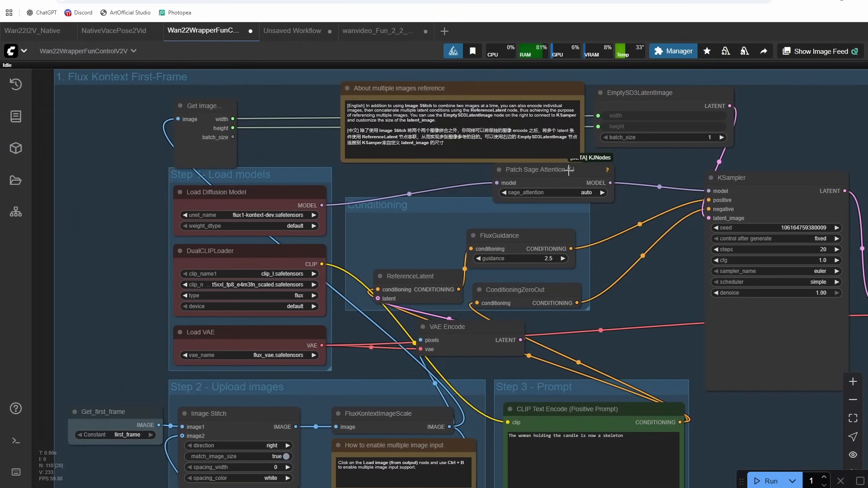
- Run the workflow to generate the skeleton first frame with Flux Kontext
click(532, 169)
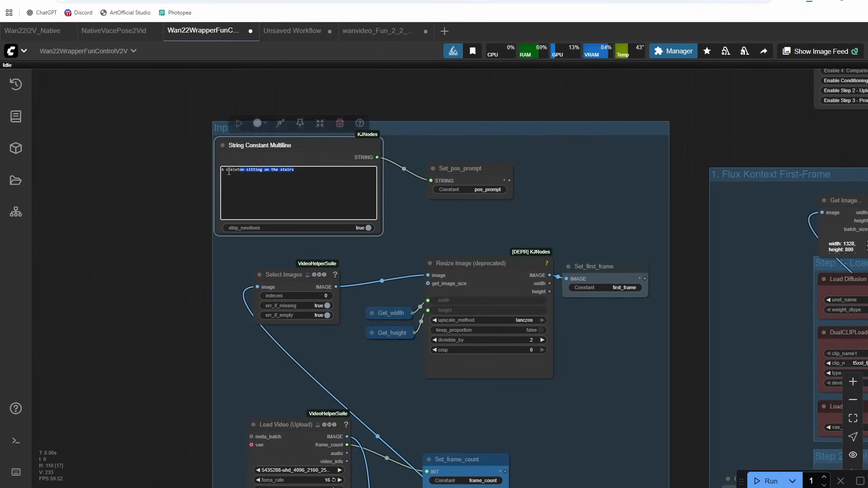
- Write 'A skeleton walking while holding…' as the Inputs prompt and enable only Inputs and Preprocessors groups
text(A skee)
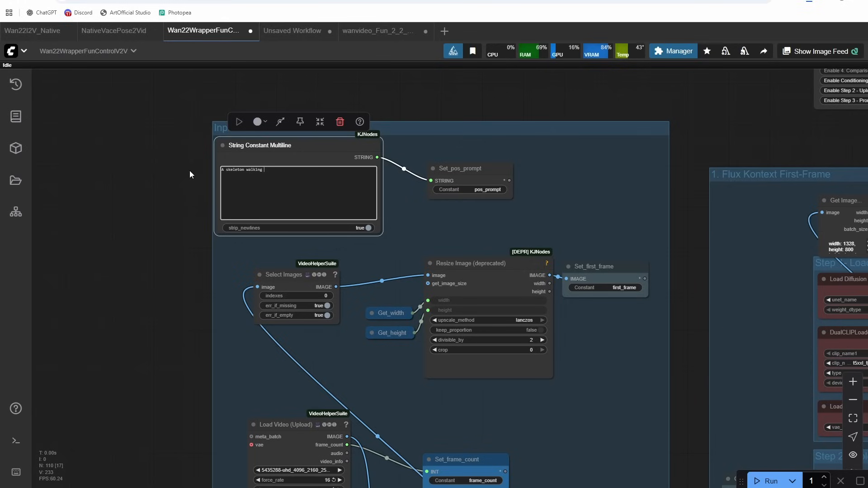
text(while hol)
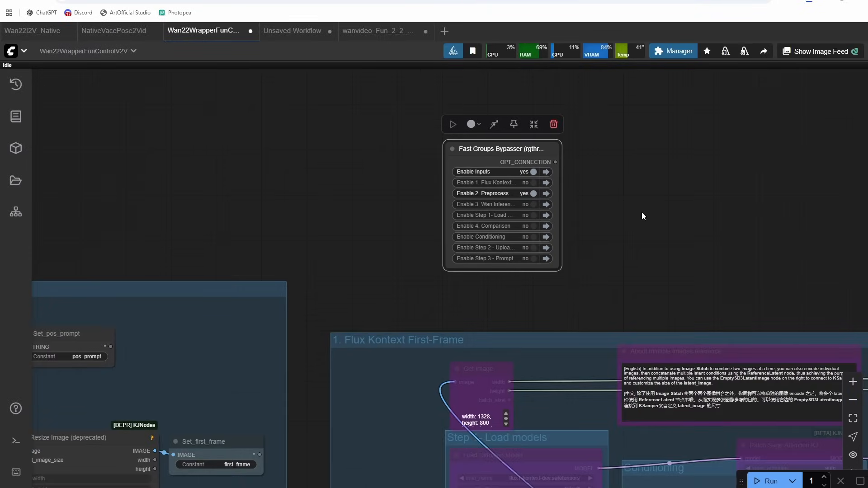
click(531, 204)
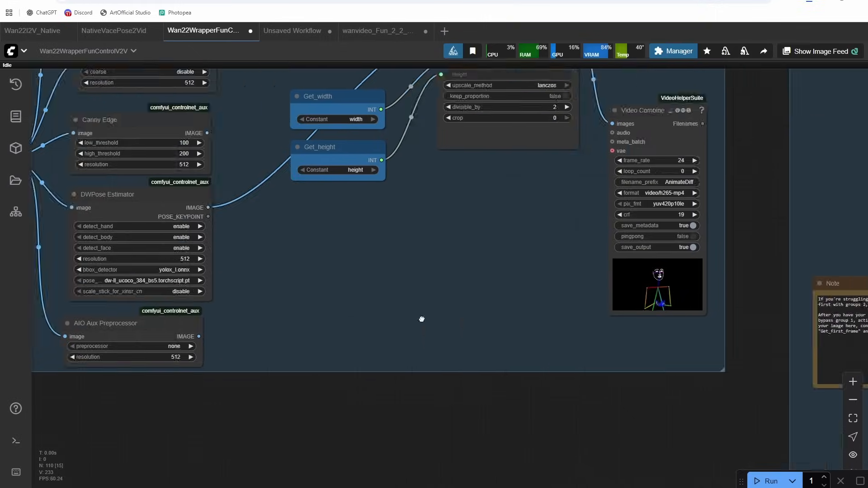
- Pan to the WanVideo Encode nodes and the Load Image node holding the skeleton frame
drag(421, 320, 527, 277)
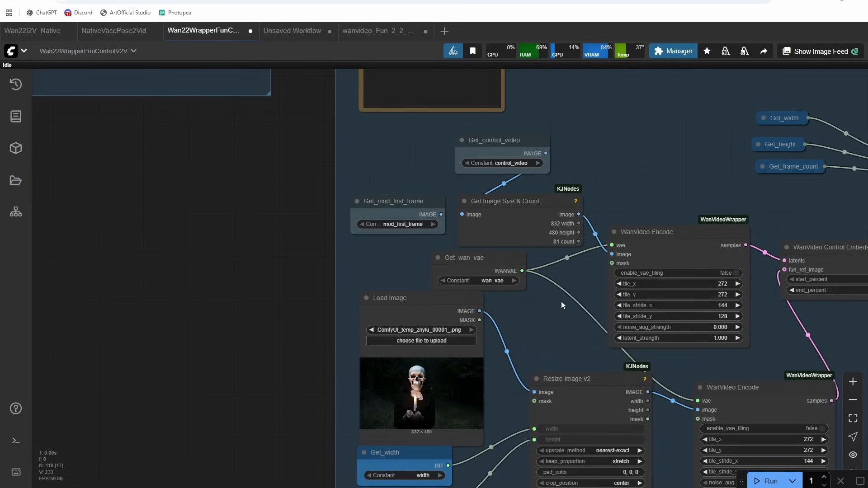
- Select Wan2.2-Lightning_T2V-A14B-4steps-lora_LOW_fp16.safetensors in the second WanVideo Lora Select node
drag(562, 305, 537, 194)
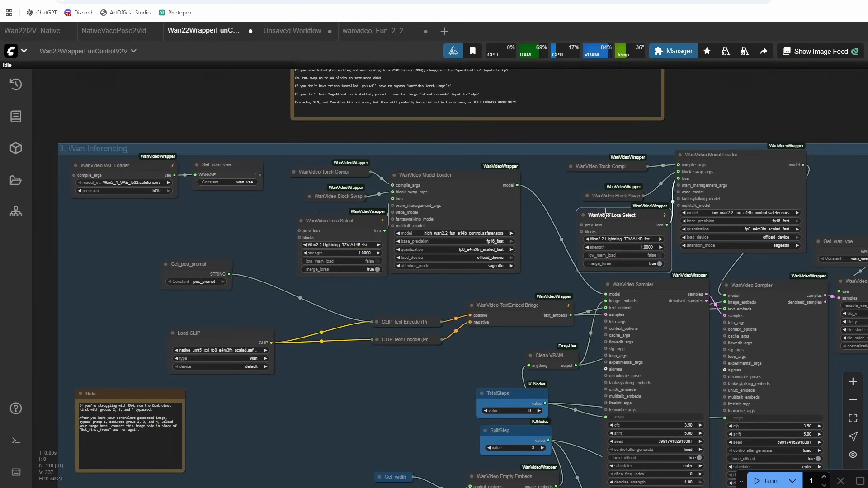
click(620, 239)
text(light)
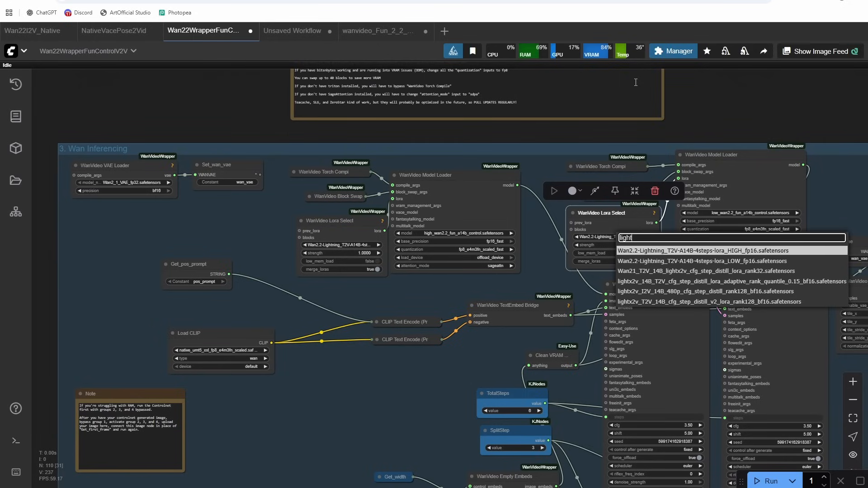
mouse_move(717, 261)
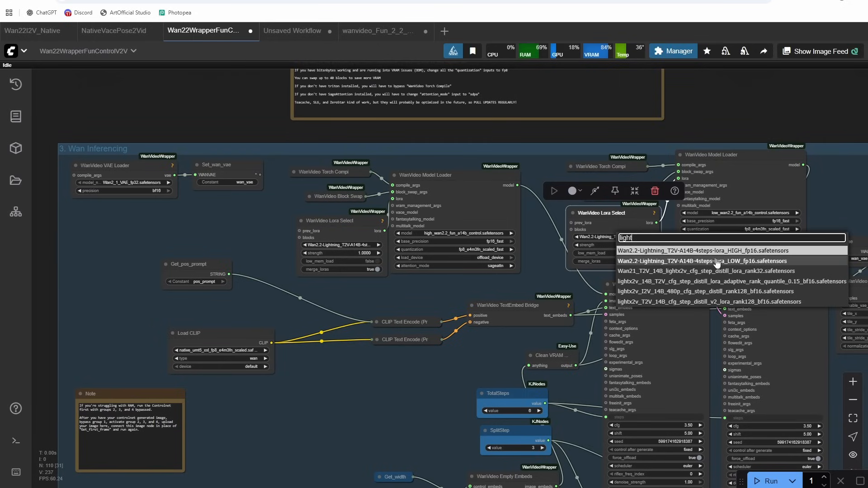
click(704, 260)
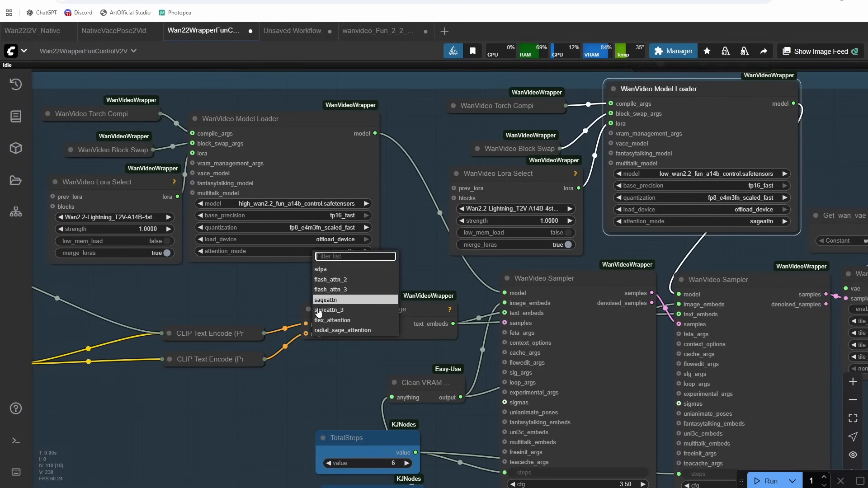
mouse_move(245, 293)
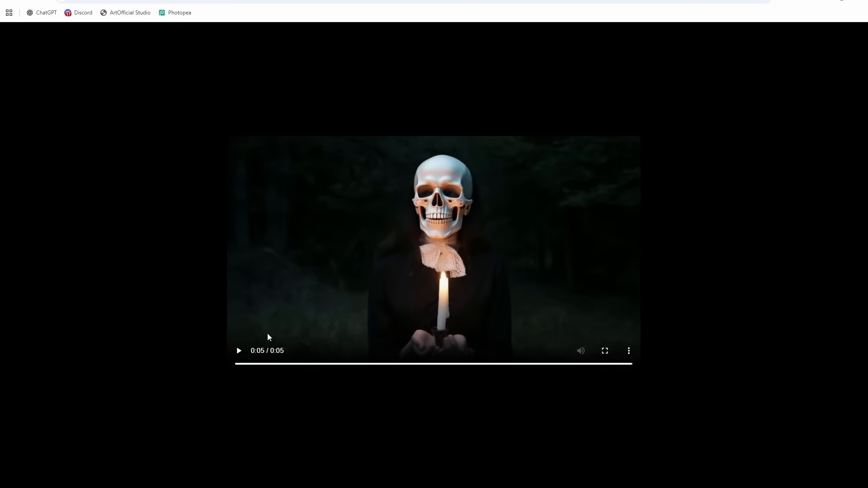
- Play the generated skeleton-with-candle clip in the browser's video player
click(239, 351)
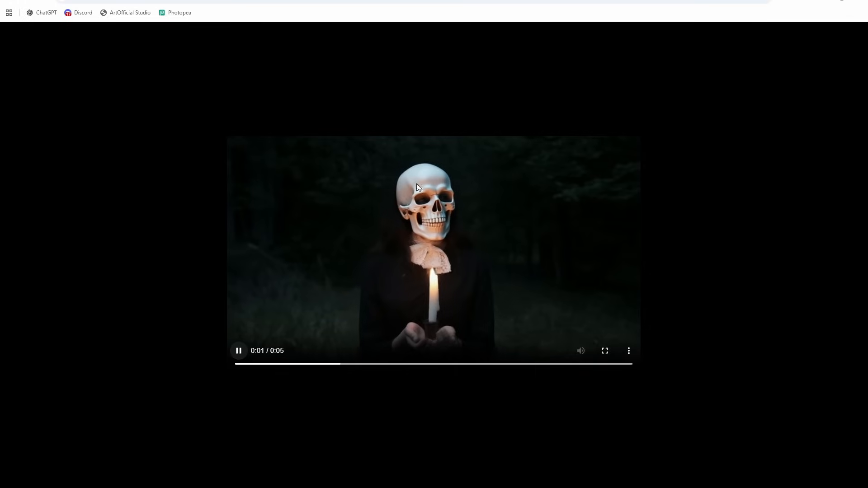
mouse_move(83, 255)
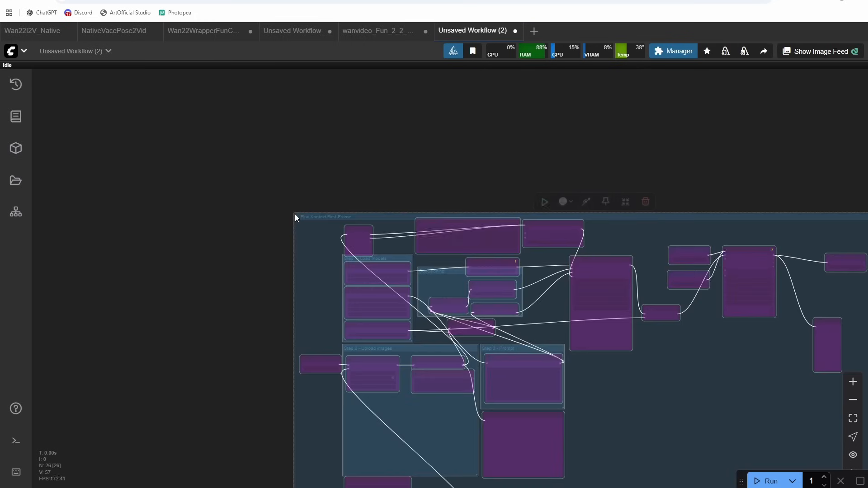
- Return to the Wan22WrapperFunControlV2V workflow tab after a brief stop at Unsaved Workflow (2)
click(202, 30)
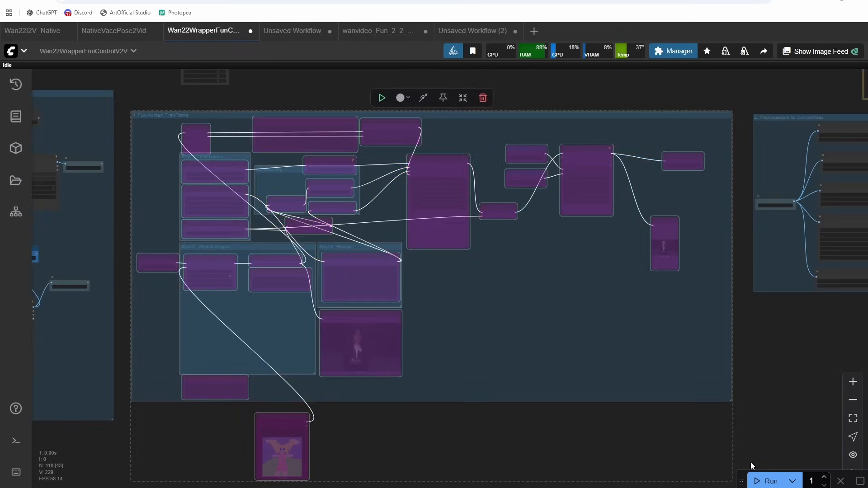
click(473, 31)
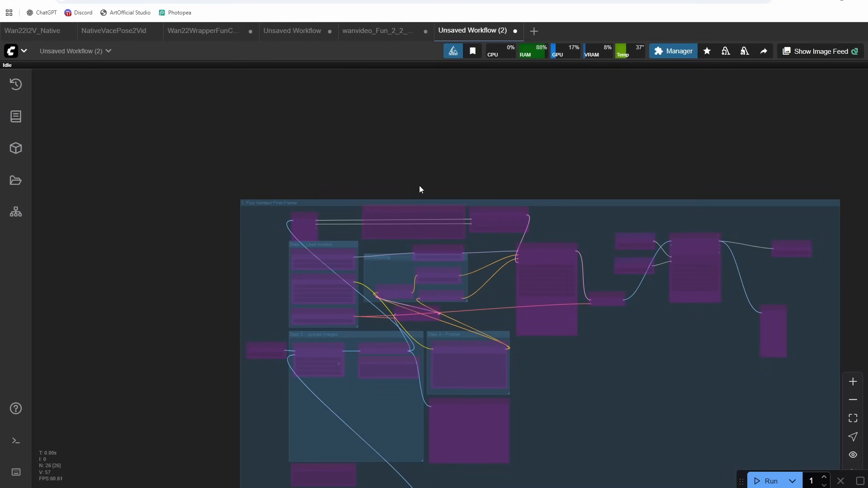
mouse_move(203, 30)
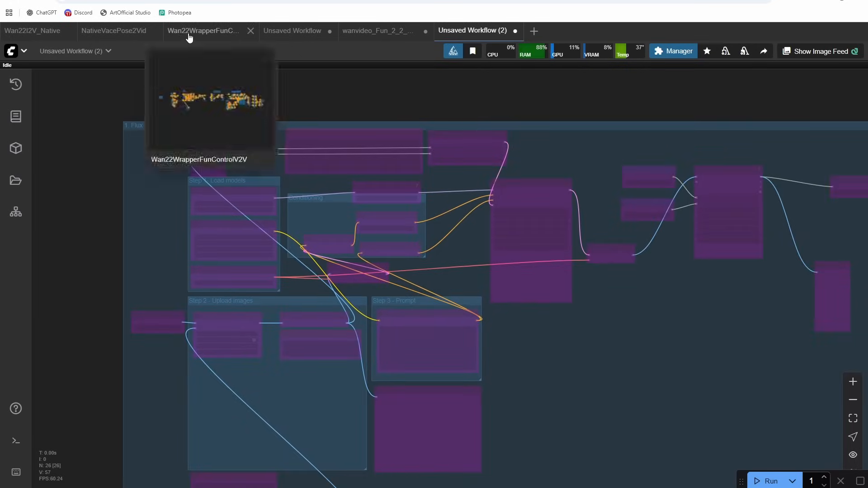
click(202, 31)
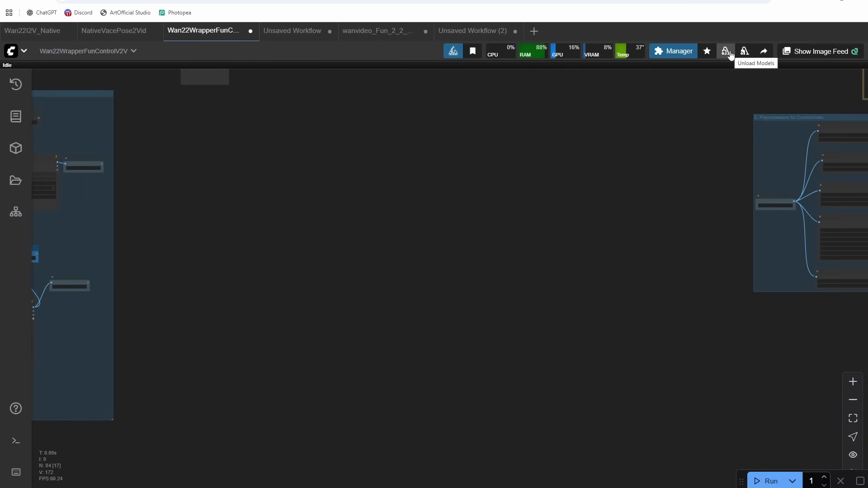
mouse_move(397, 173)
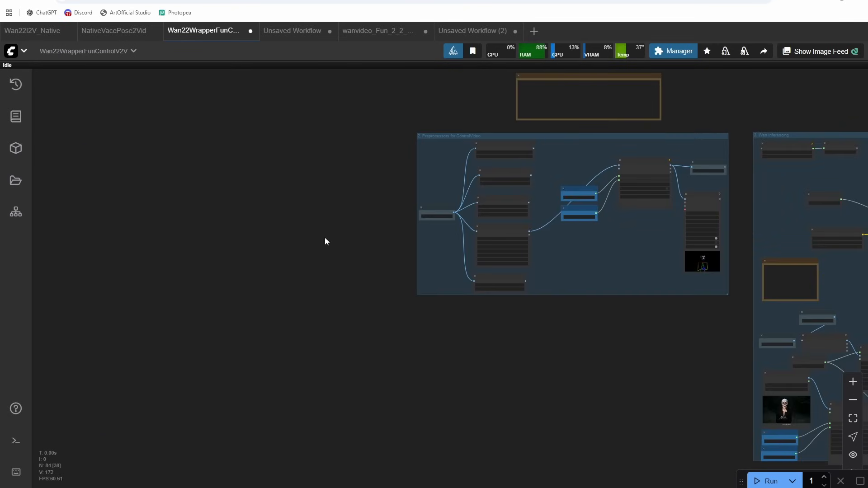
scroll(down, 3)
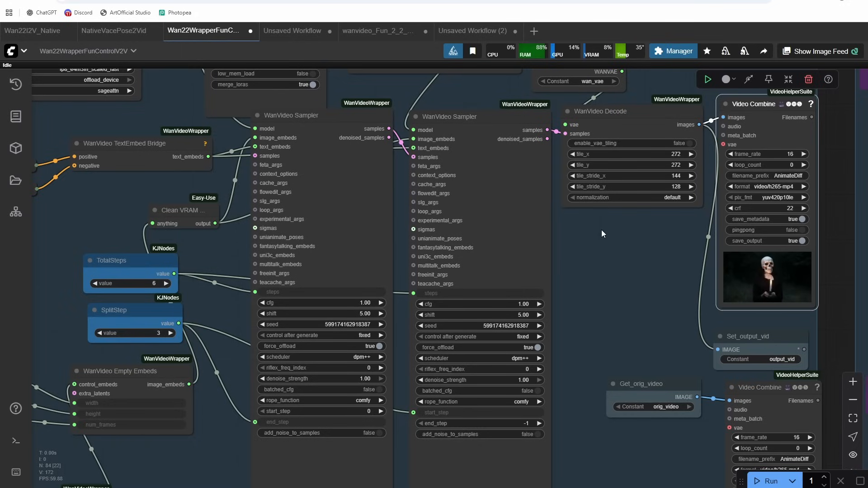
mouse_move(620, 232)
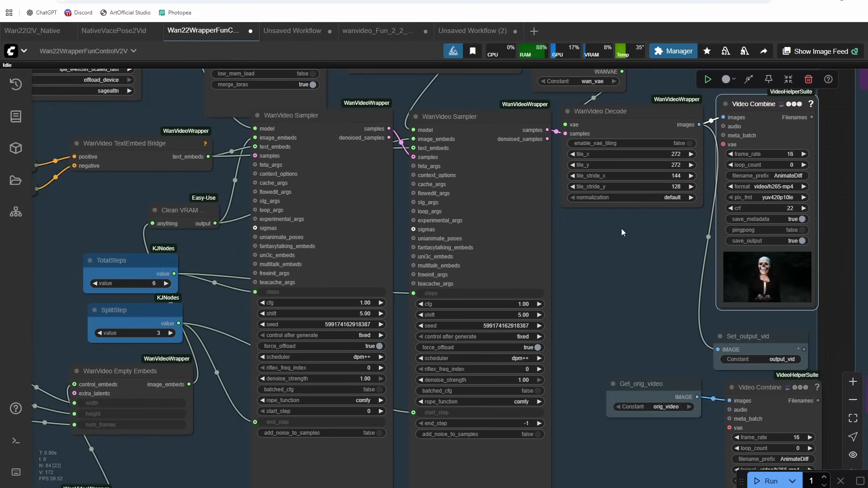
mouse_move(608, 277)
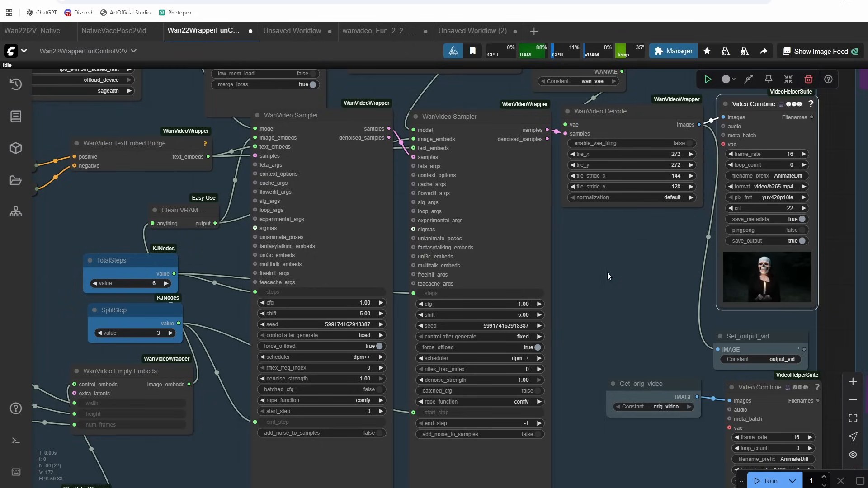